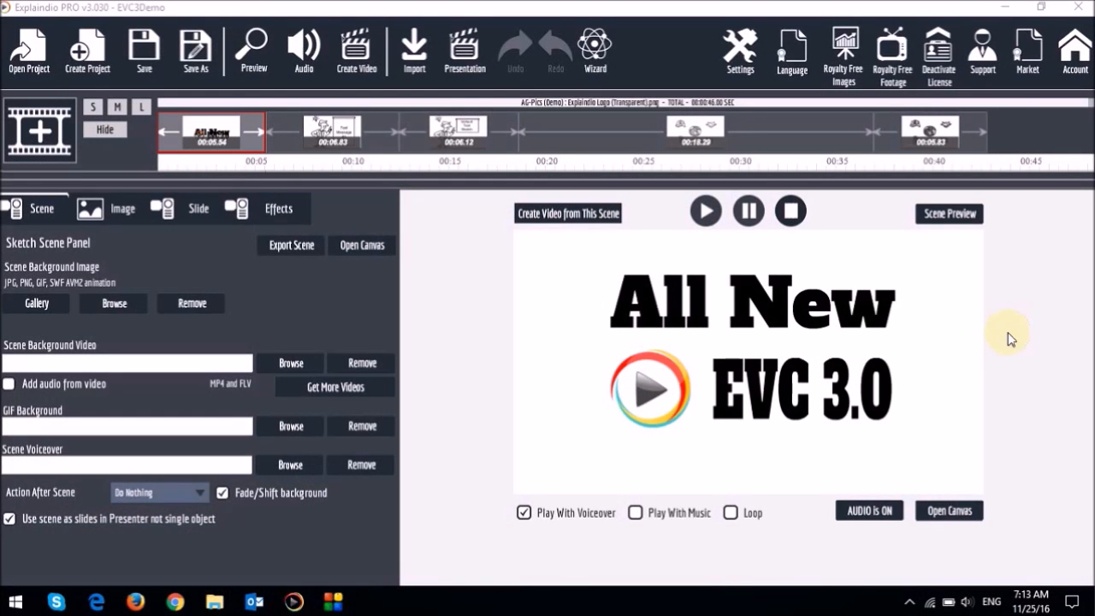
pyautogui.moveTo(633, 215)
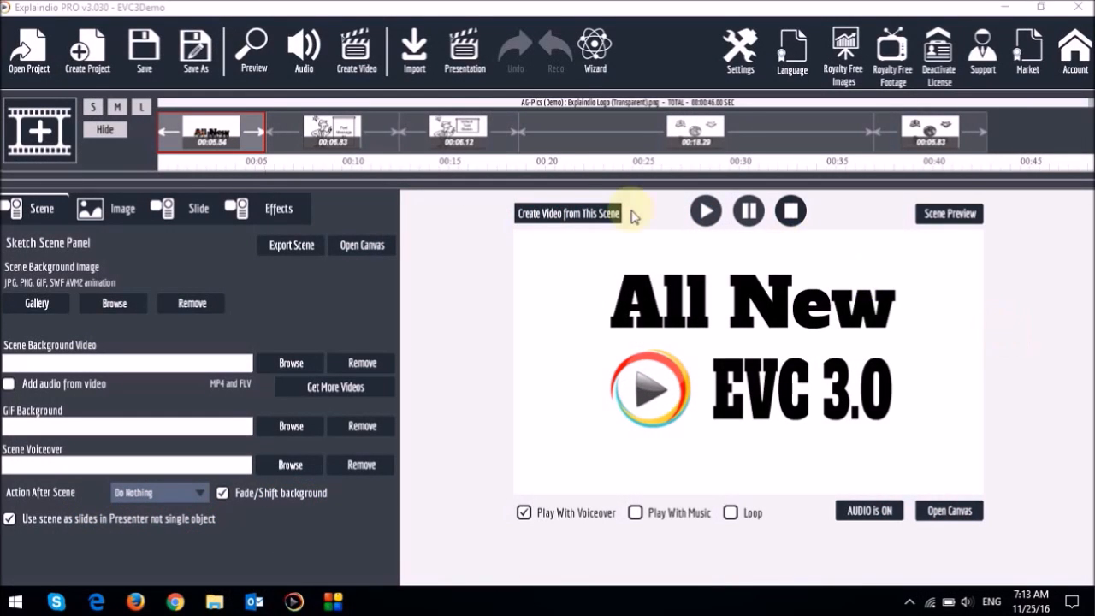
pyautogui.moveTo(733, 131)
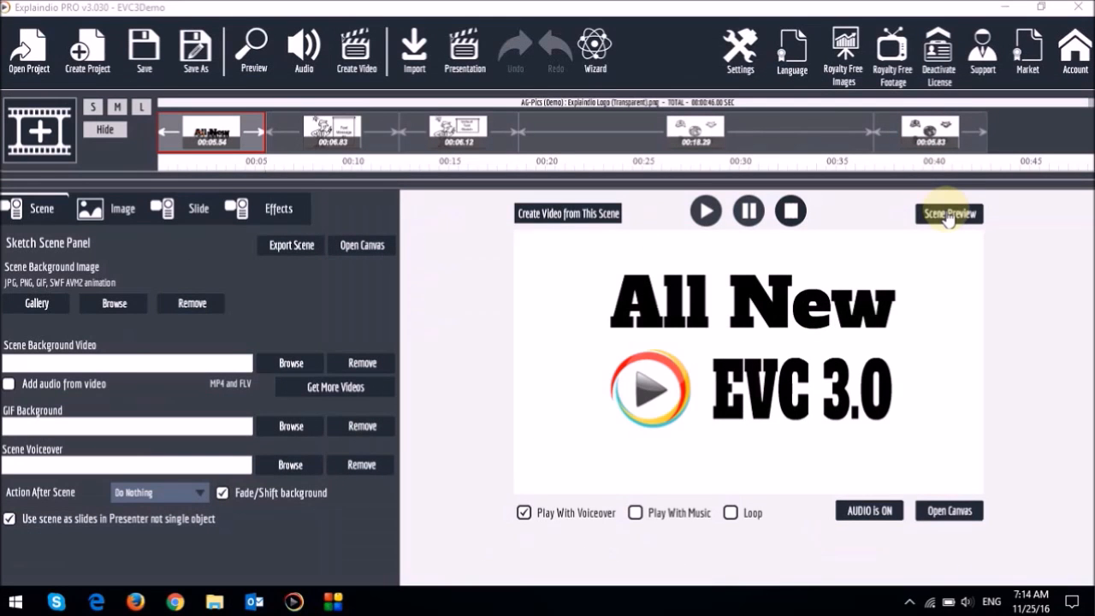
# Replay the opening scene in Scene Preview with Loop Preview on and the view enlarged to fullscreen
pyautogui.click(947, 212)
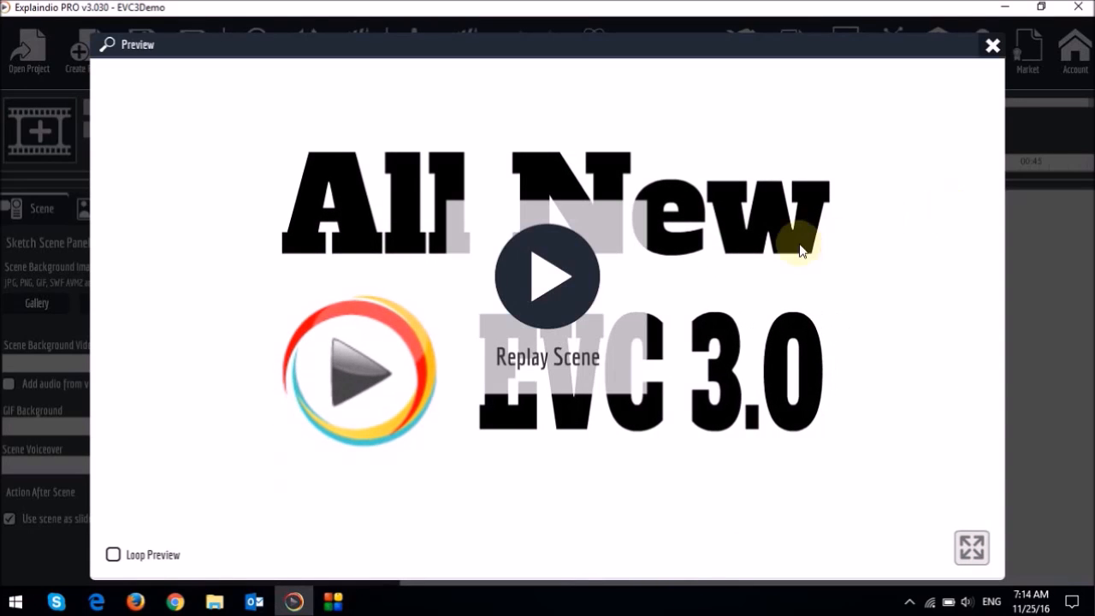
pyautogui.moveTo(137, 539)
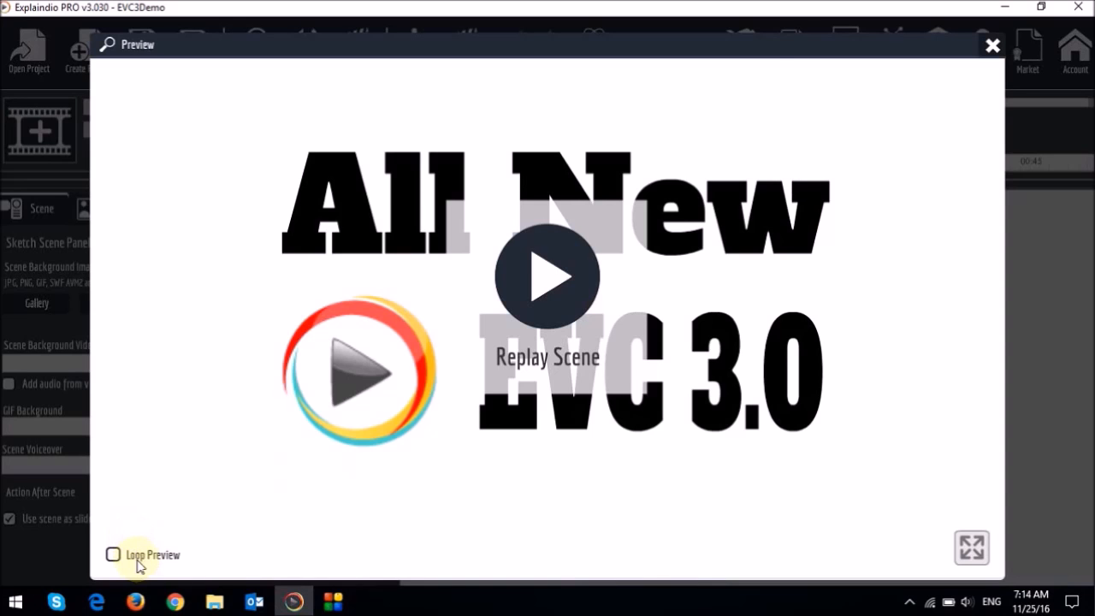
pyautogui.click(112, 554)
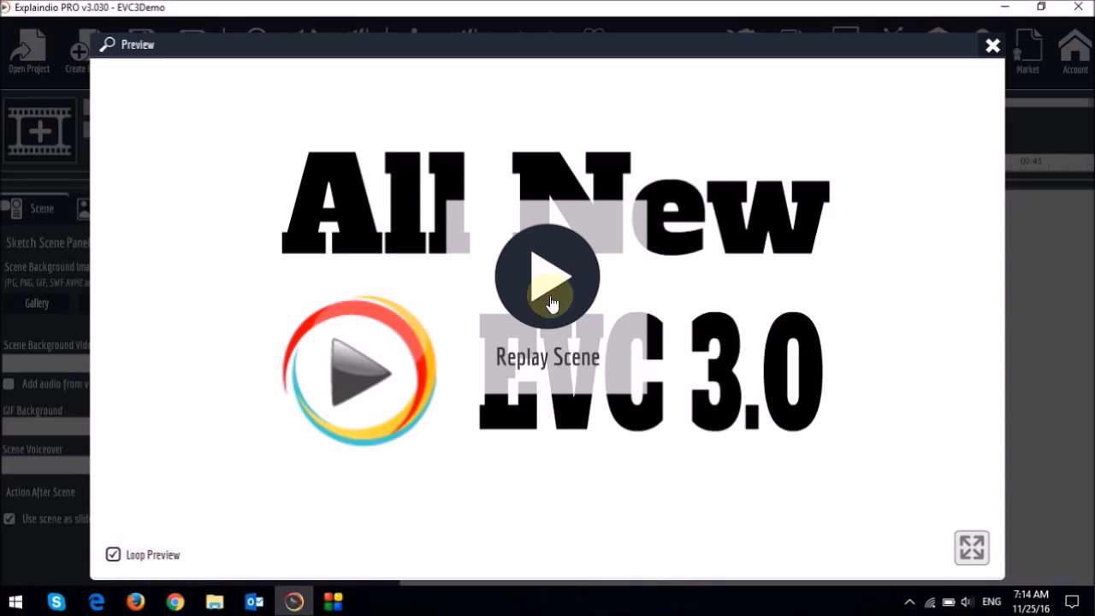
pyautogui.click(547, 278)
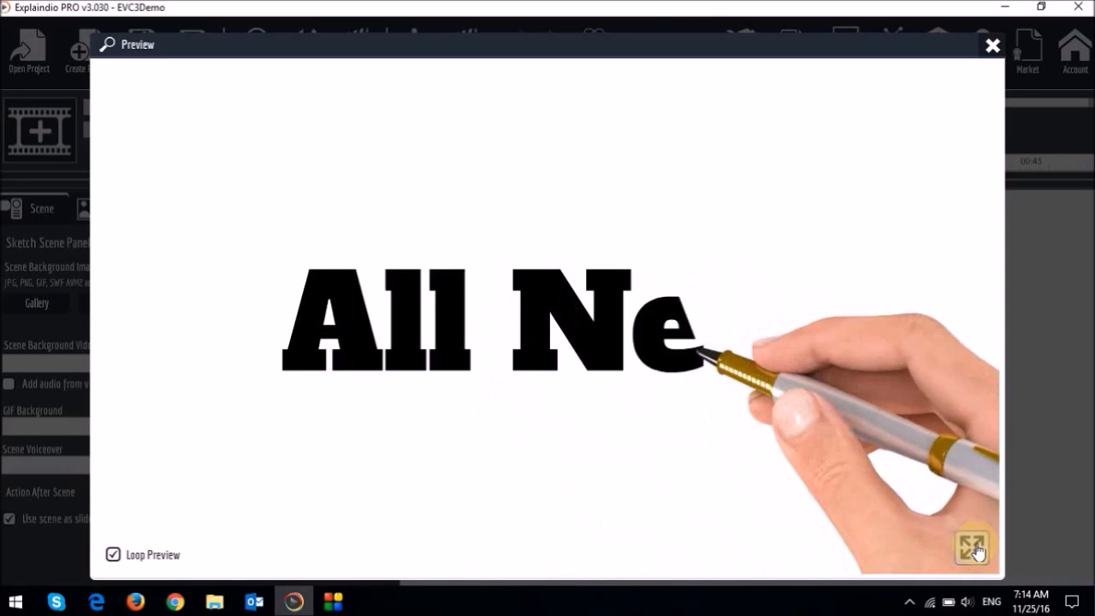
pyautogui.click(974, 547)
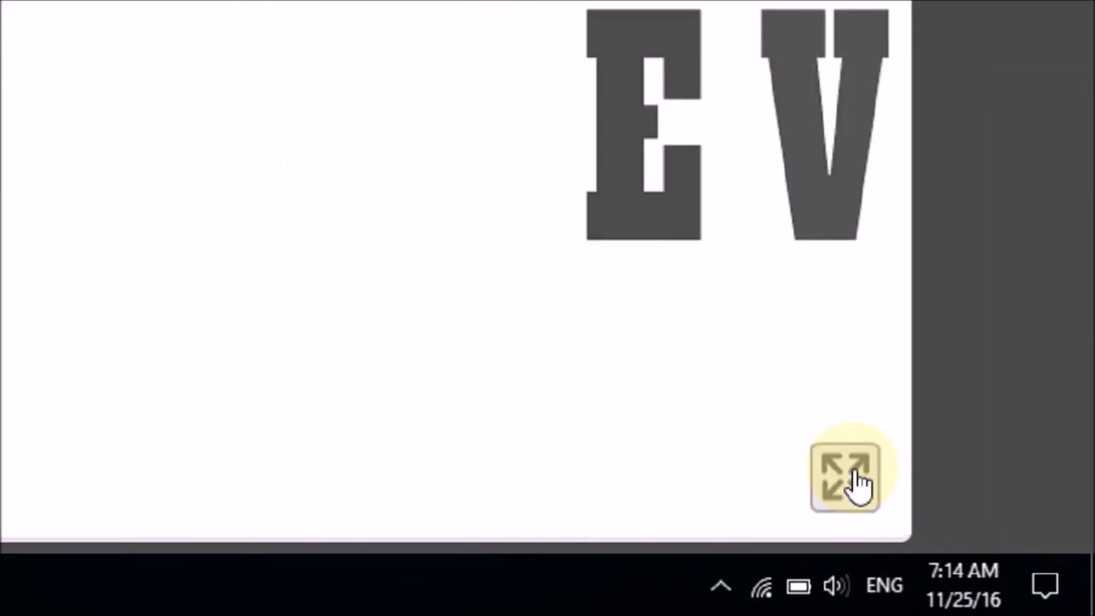
pyautogui.click(845, 476)
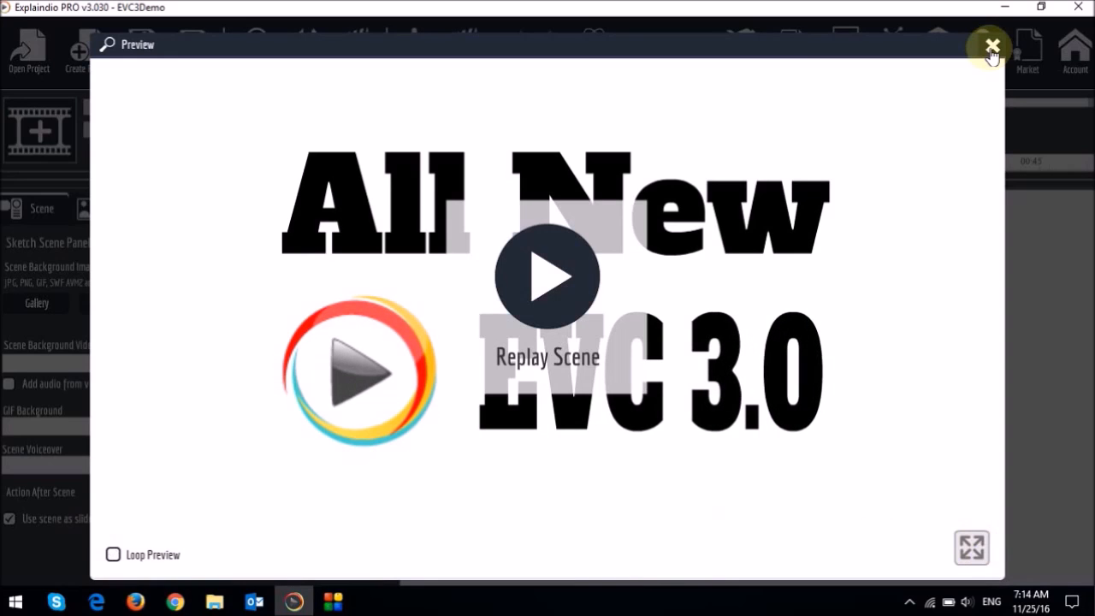
# Leave the preview popup and run the 'All New EVC 3.0' scene on the canvas, stopping and restarting it once
pyautogui.click(992, 45)
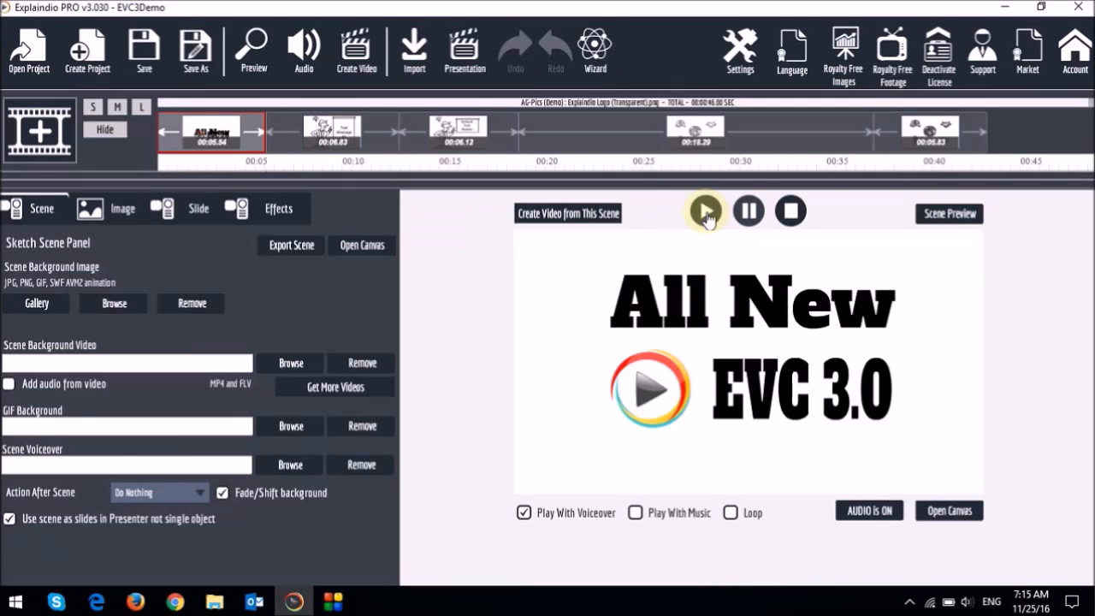
pyautogui.click(790, 212)
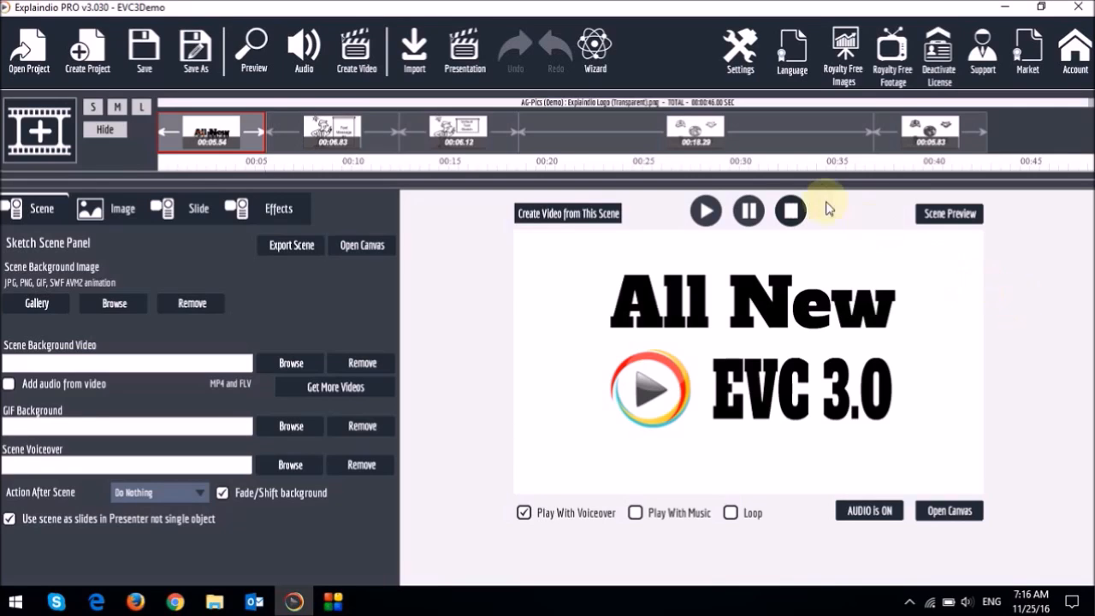
pyautogui.click(705, 210)
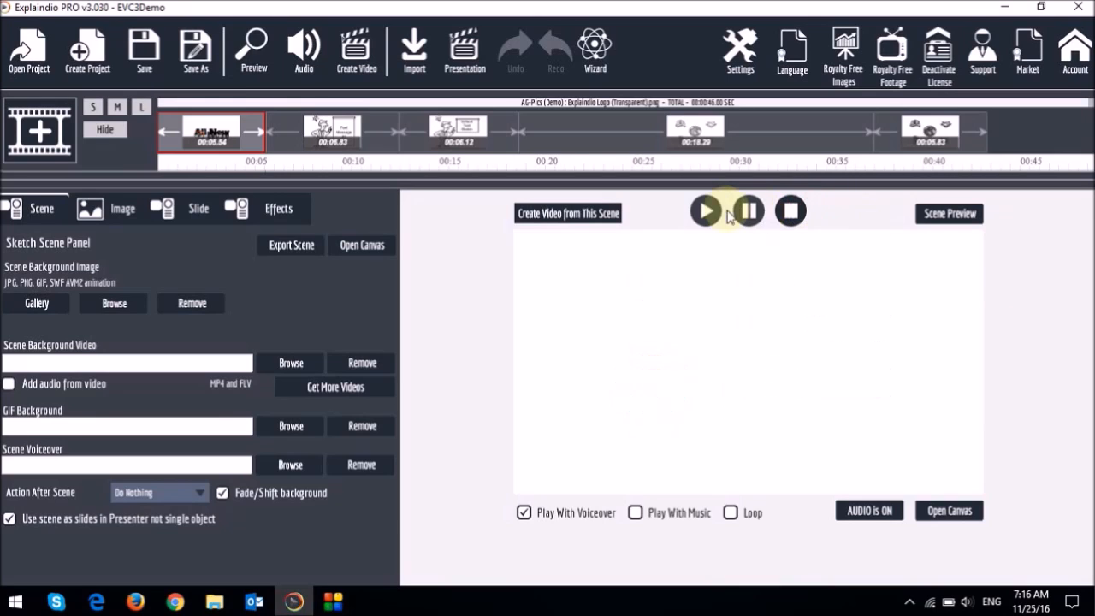
pyautogui.click(705, 211)
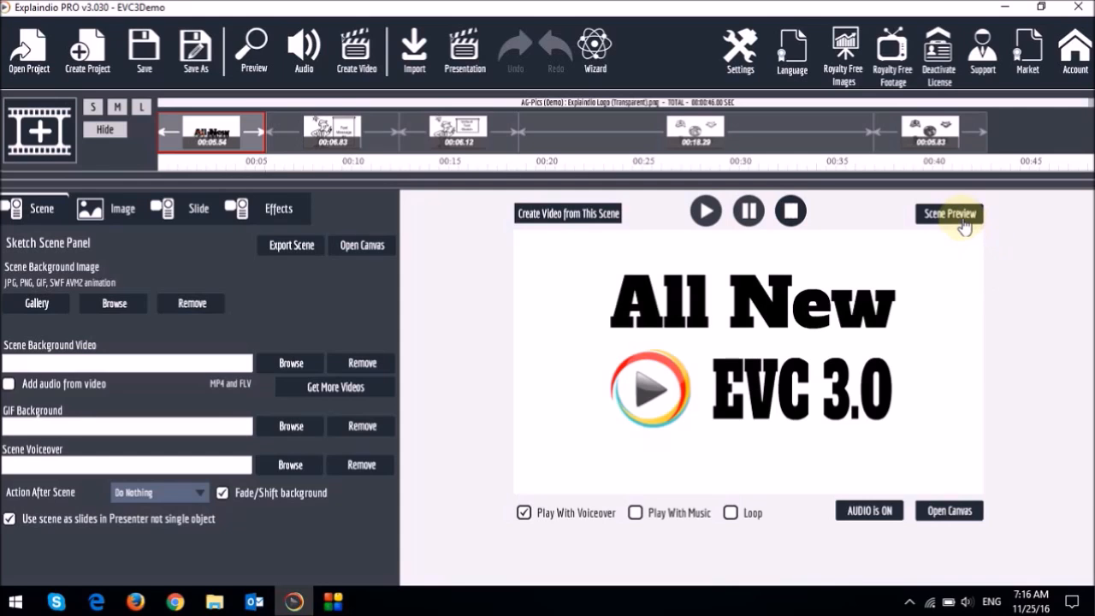
pyautogui.click(948, 212)
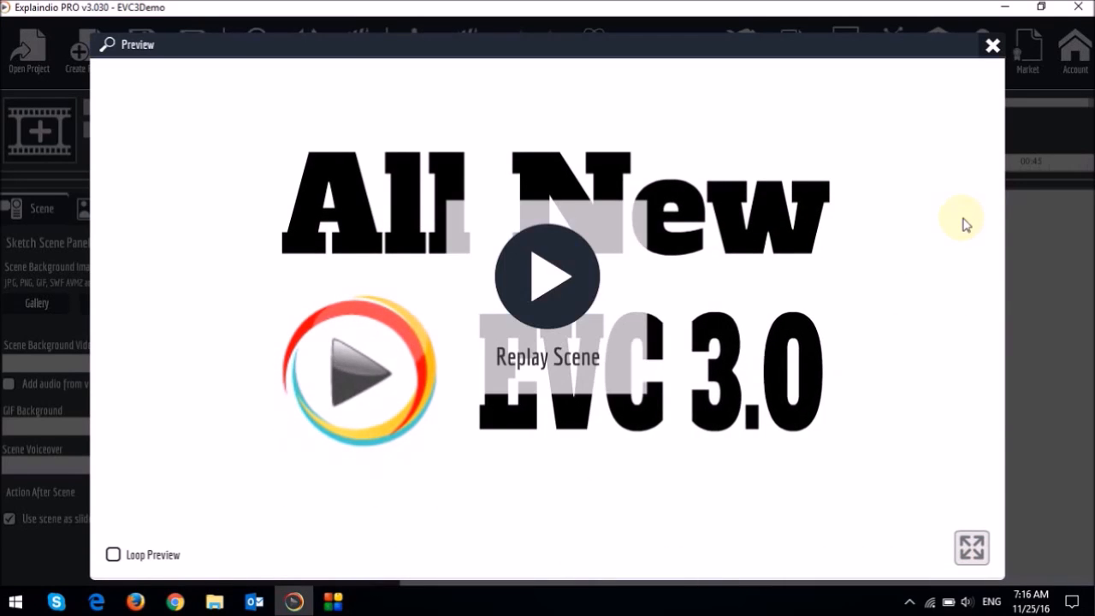
pyautogui.click(992, 44)
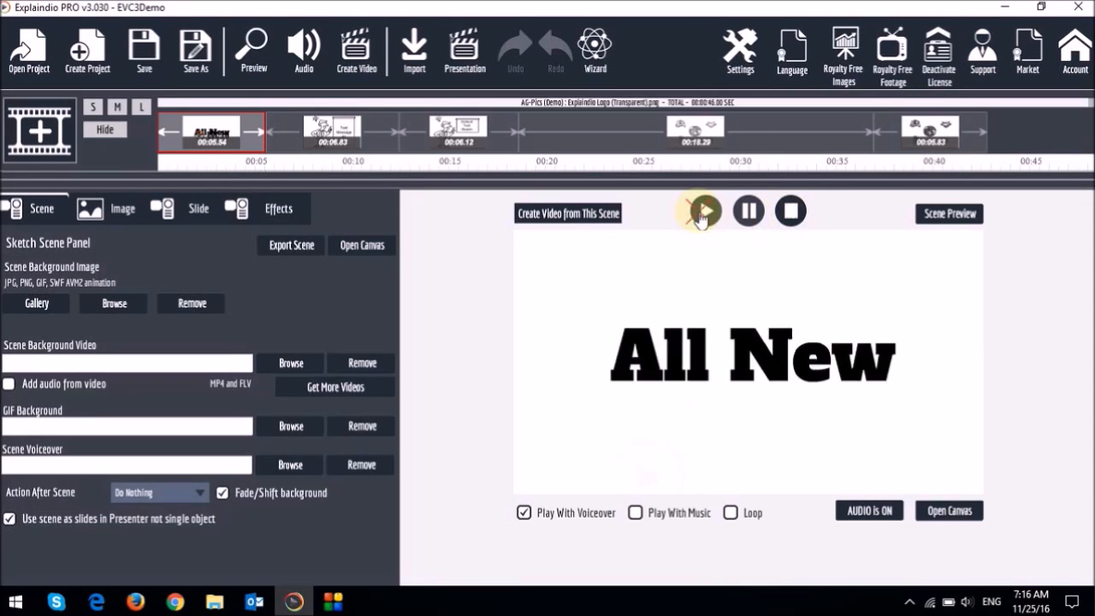
# Play the opening scene on the canvas while its two text tracks and logo track show in the timeline
pyautogui.click(705, 211)
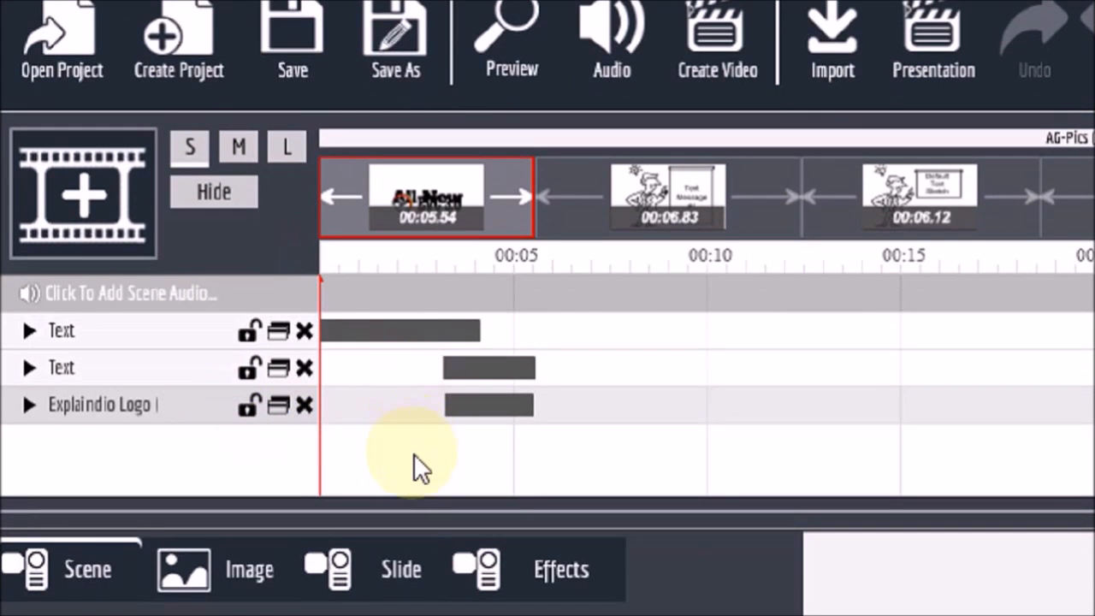
pyautogui.moveTo(304, 332)
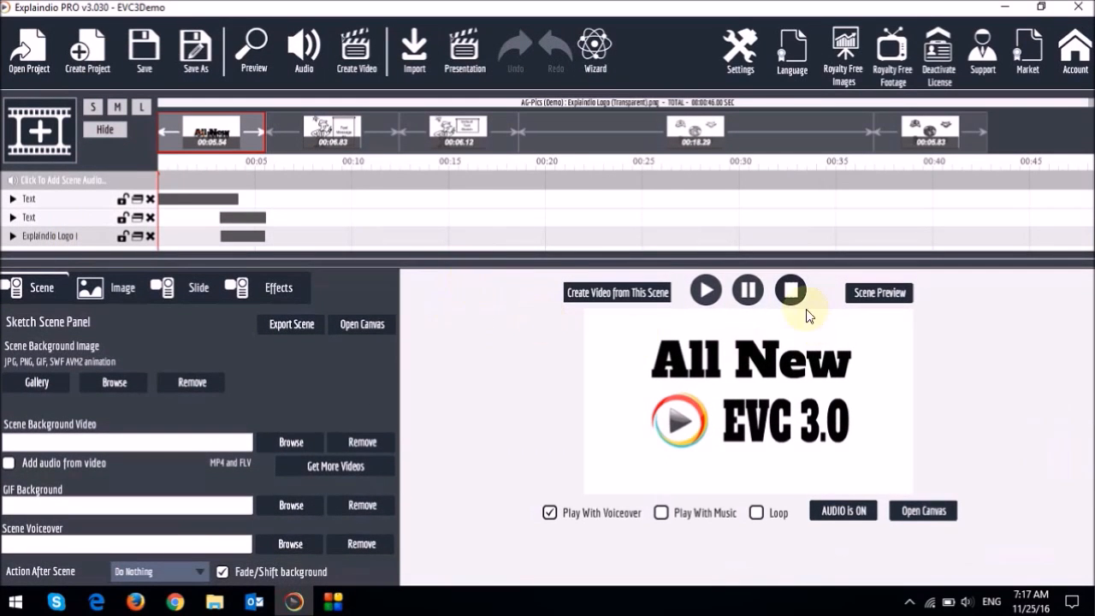
# Halt the canvas playback and launch the full project Preview from the top toolbar
pyautogui.click(705, 291)
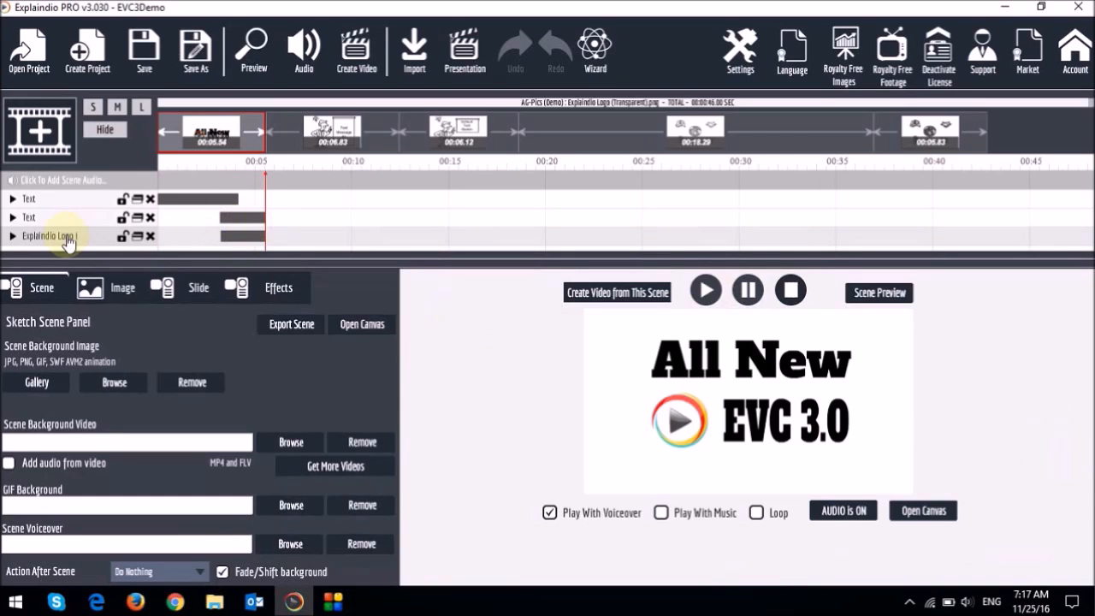
pyautogui.moveTo(67, 239)
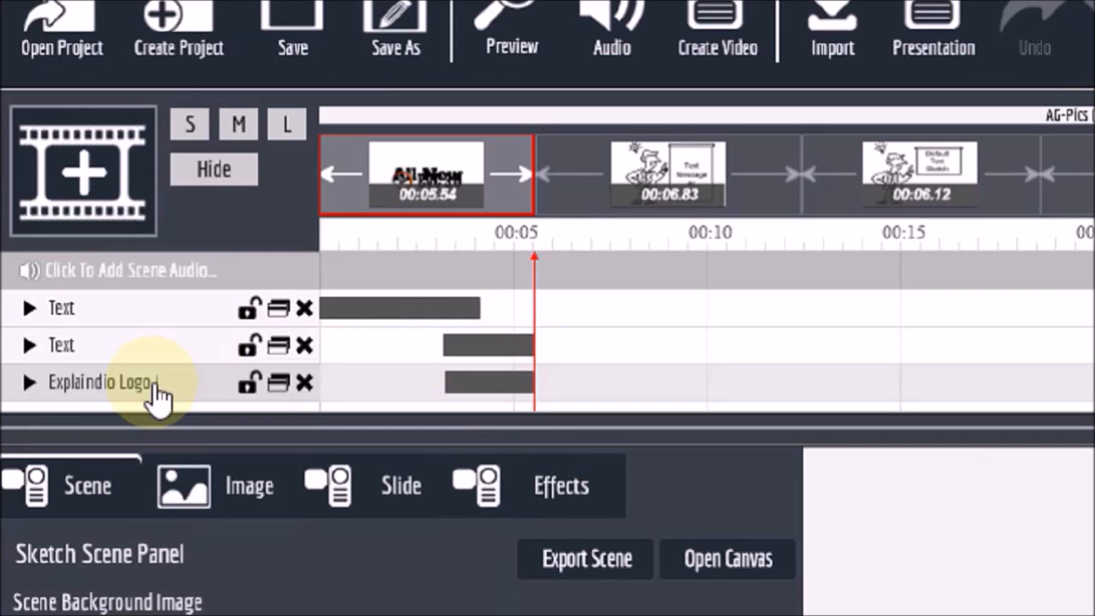
pyautogui.moveTo(454, 334)
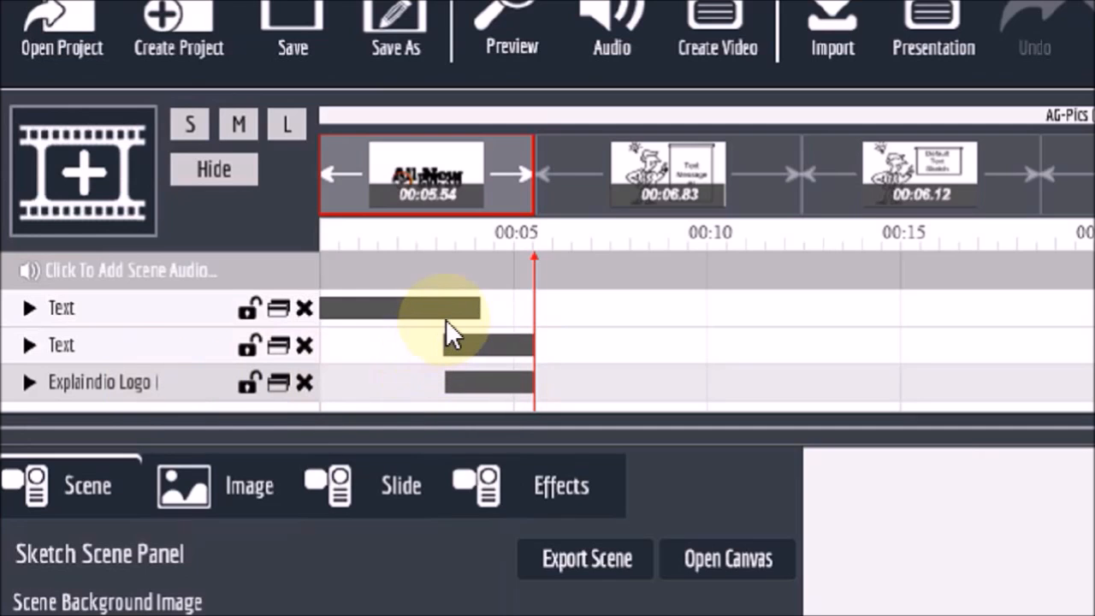
pyautogui.moveTo(544, 333)
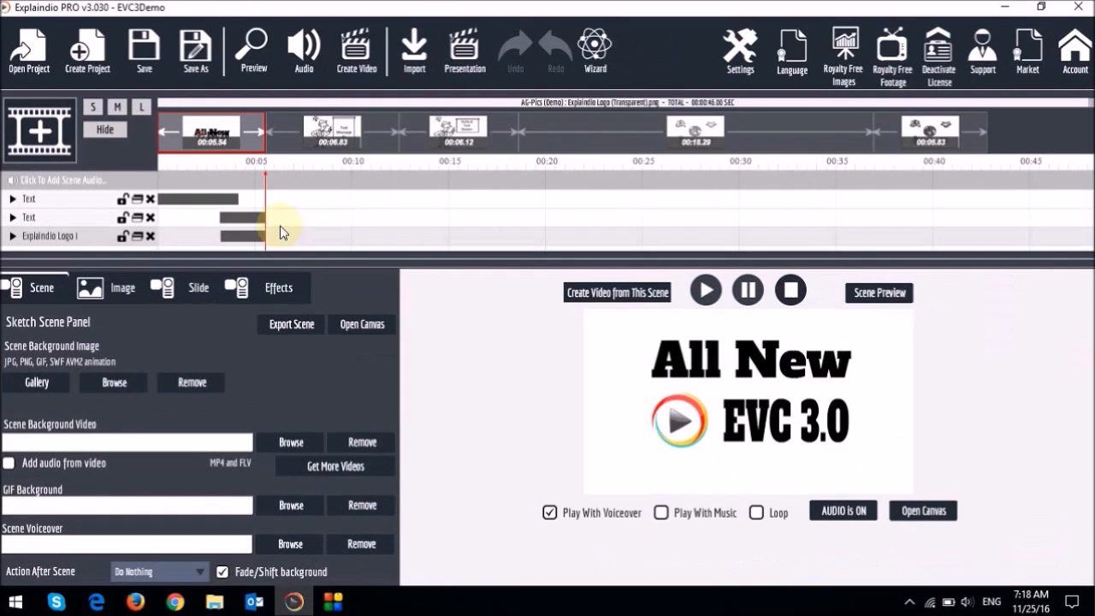
pyautogui.moveTo(195, 191)
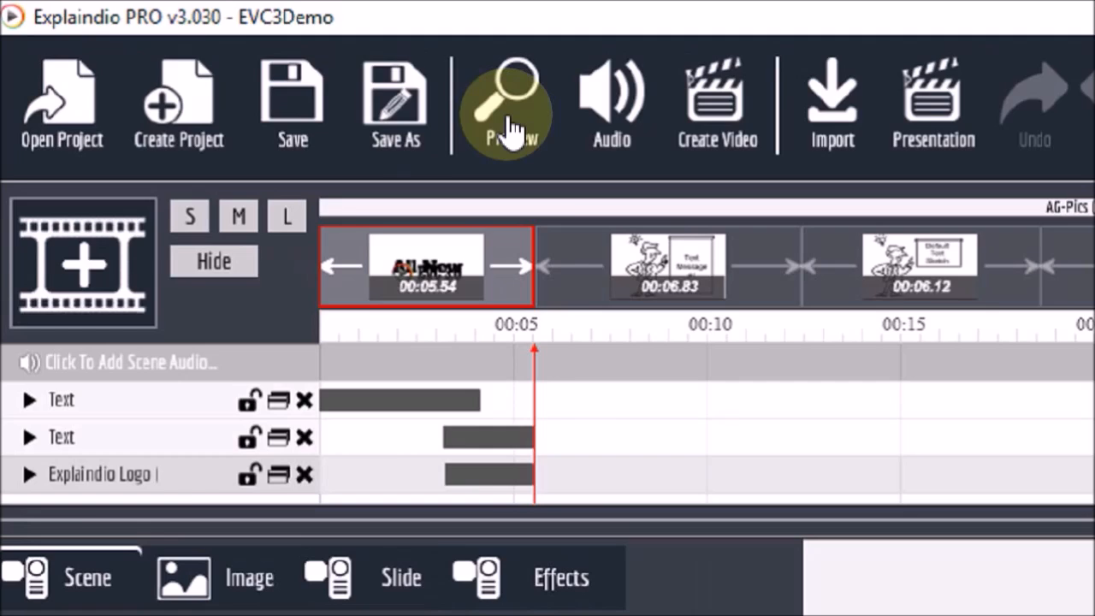
pyautogui.click(507, 102)
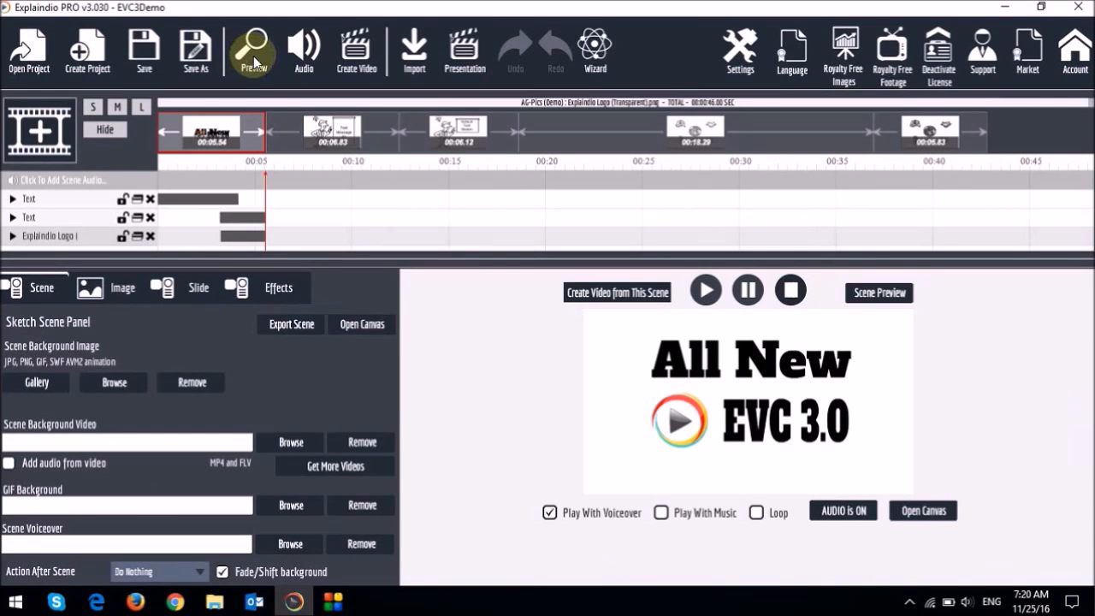
pyautogui.click(254, 48)
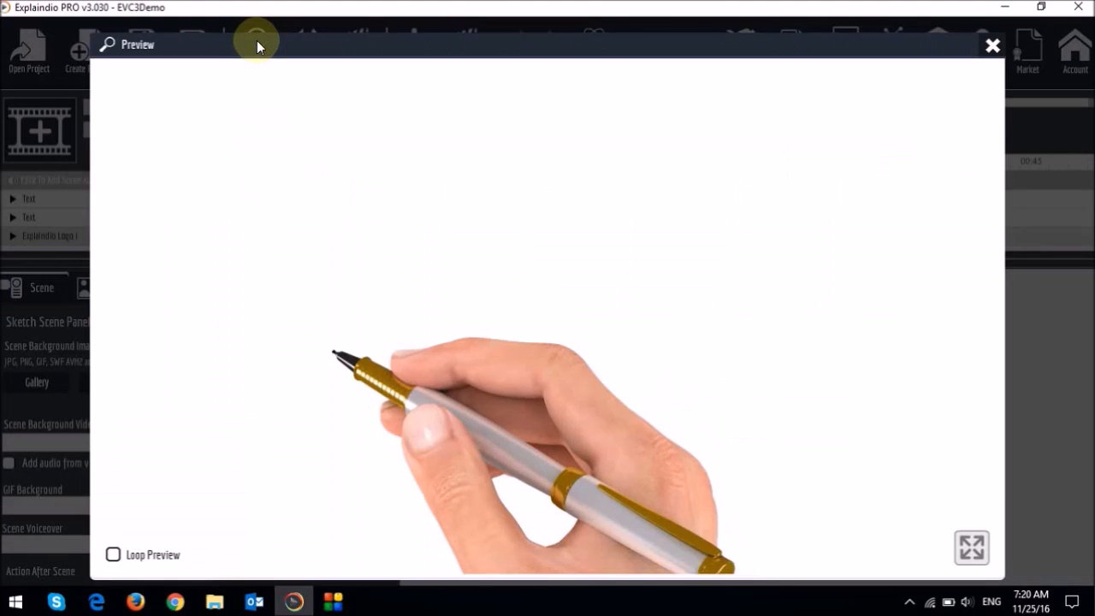